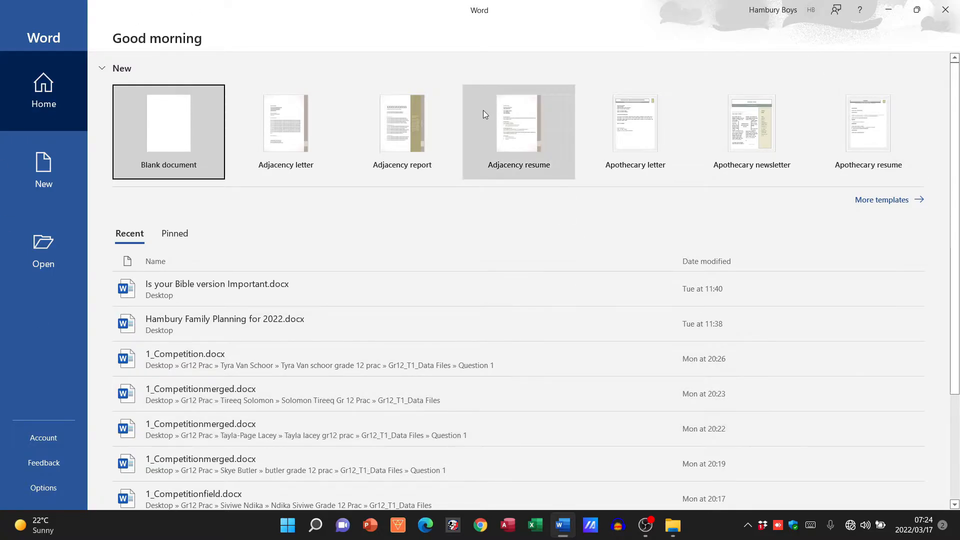
mouse_move(245, 74)
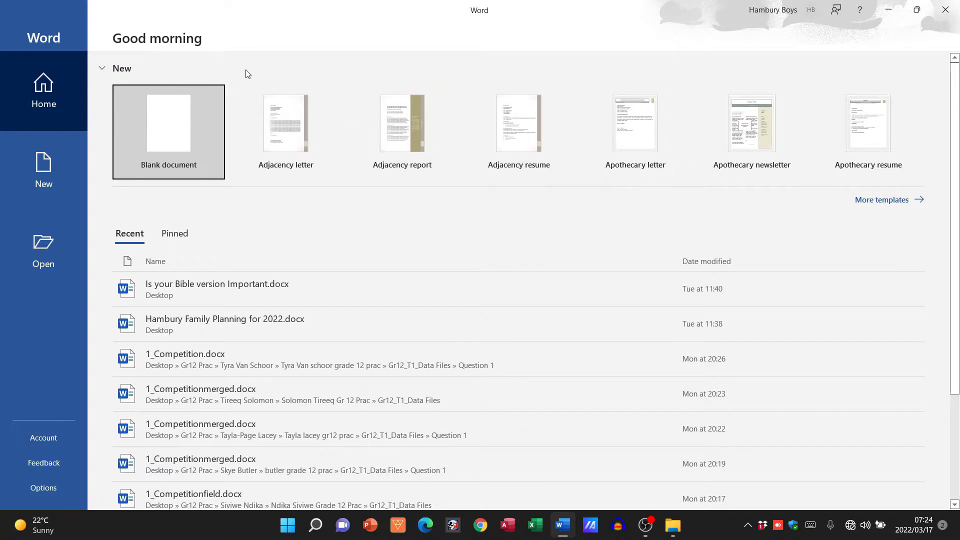
mouse_move(235, 63)
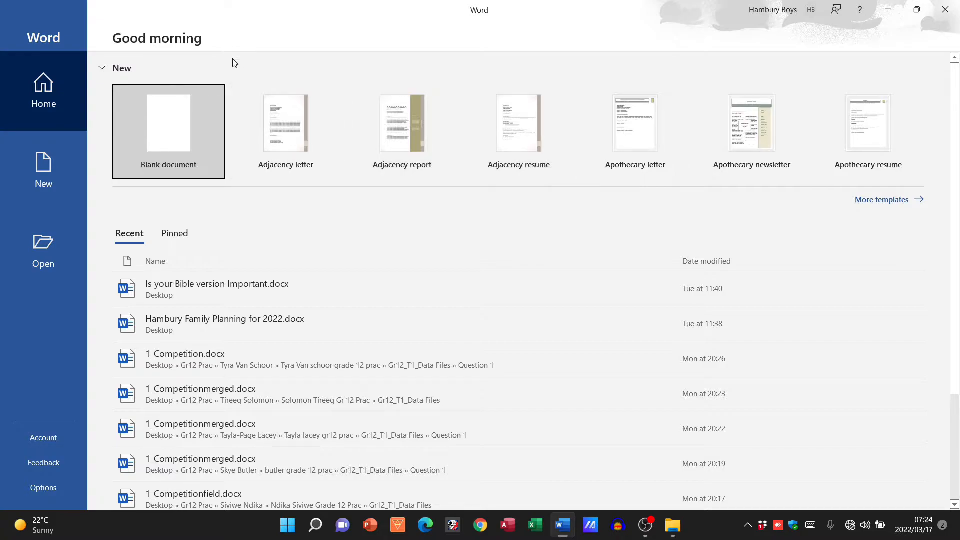
mouse_move(868, 123)
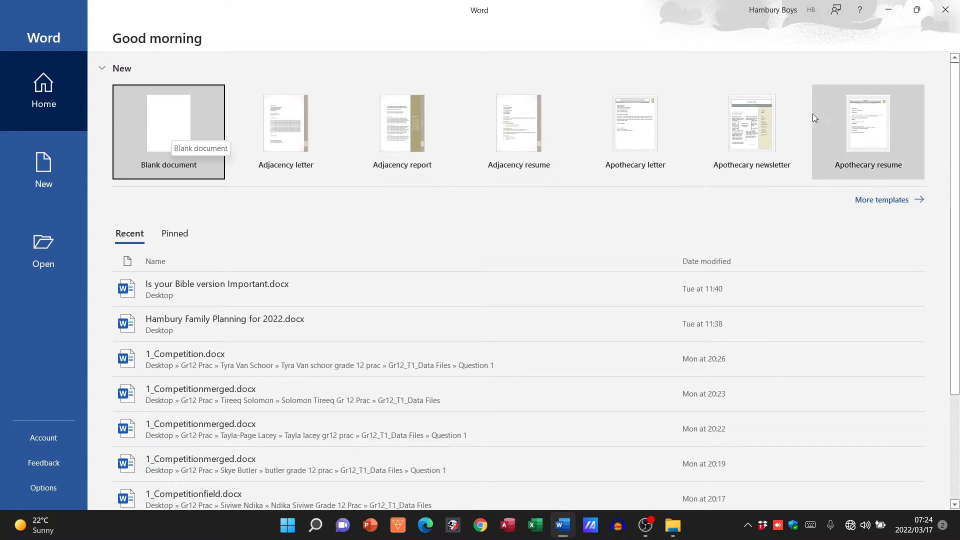
mouse_move(391, 324)
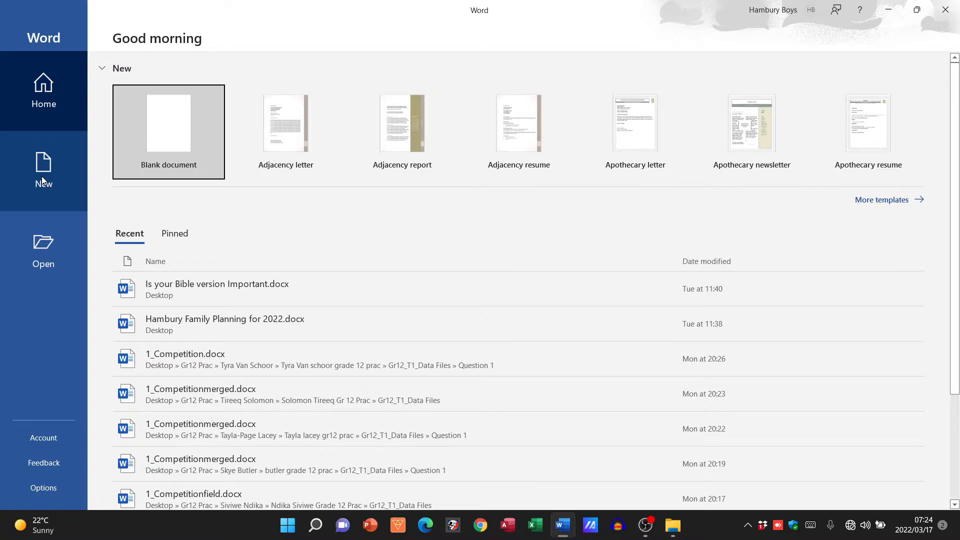
Browse Word's New, Open and Home screens, ending on the New templates page.
click(44, 171)
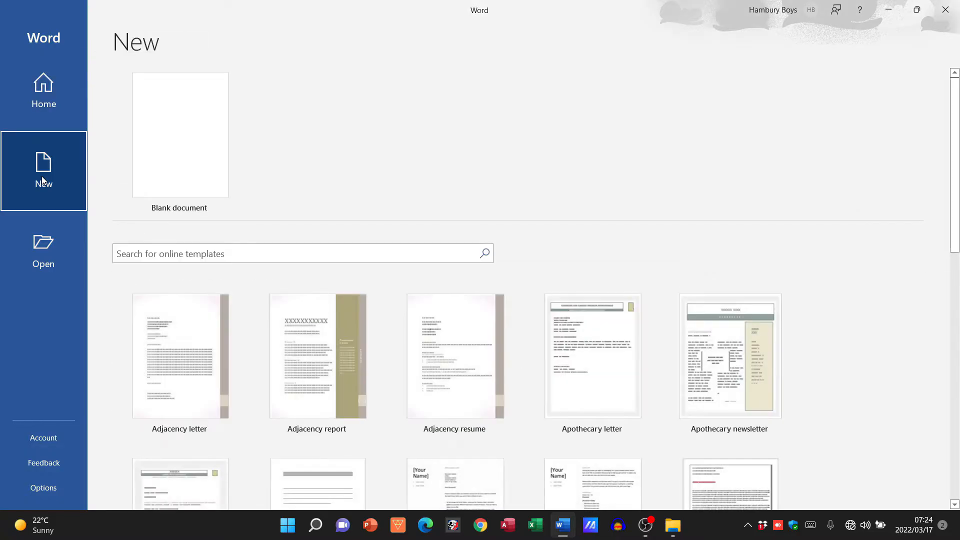
click(44, 251)
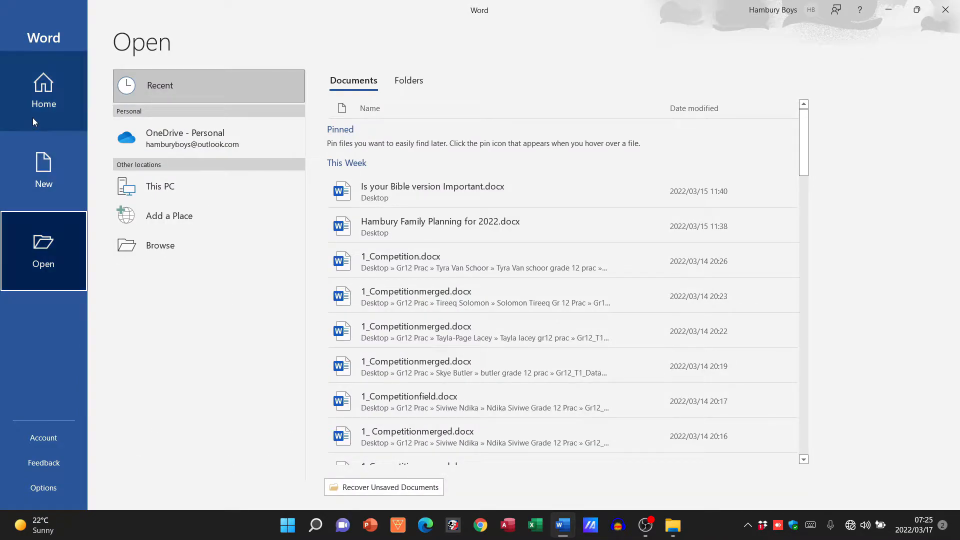
click(43, 92)
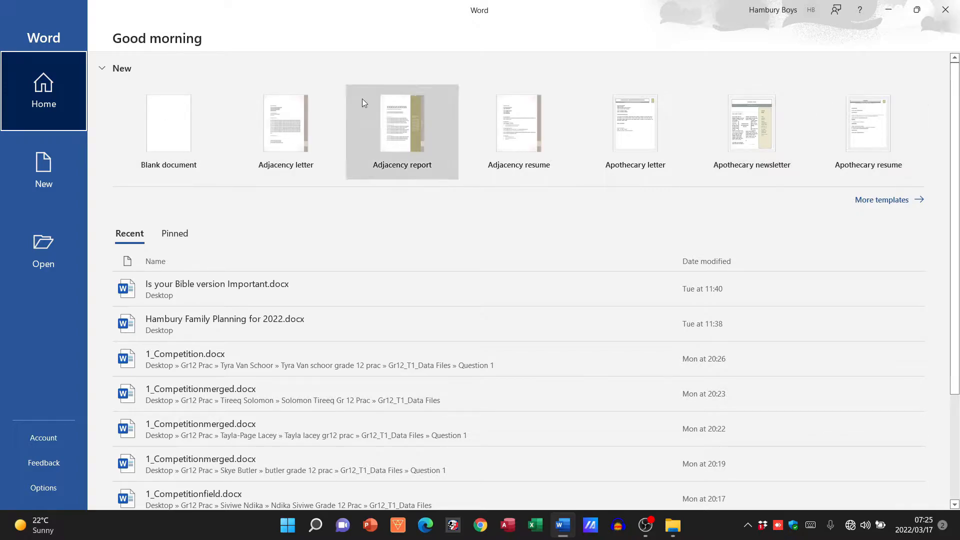
mouse_move(169, 123)
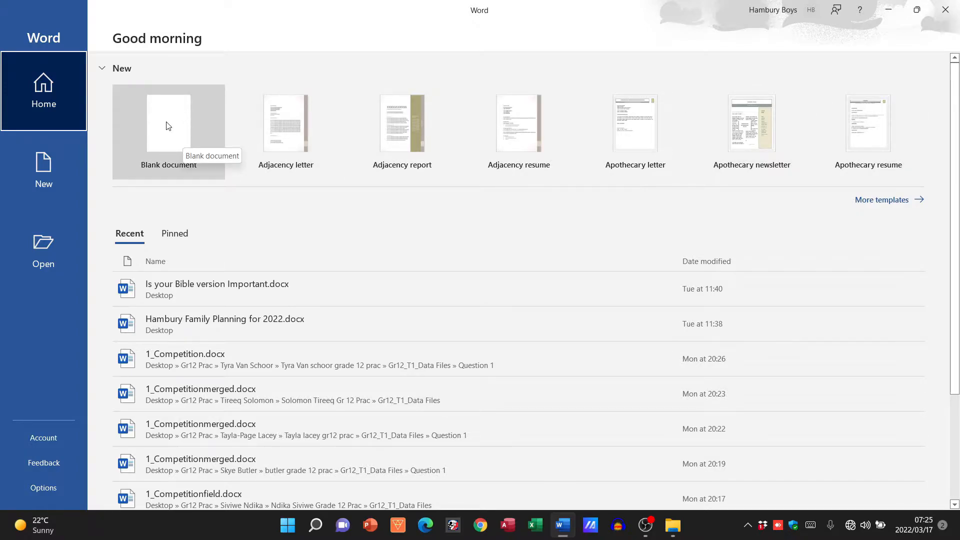
mouse_move(401, 123)
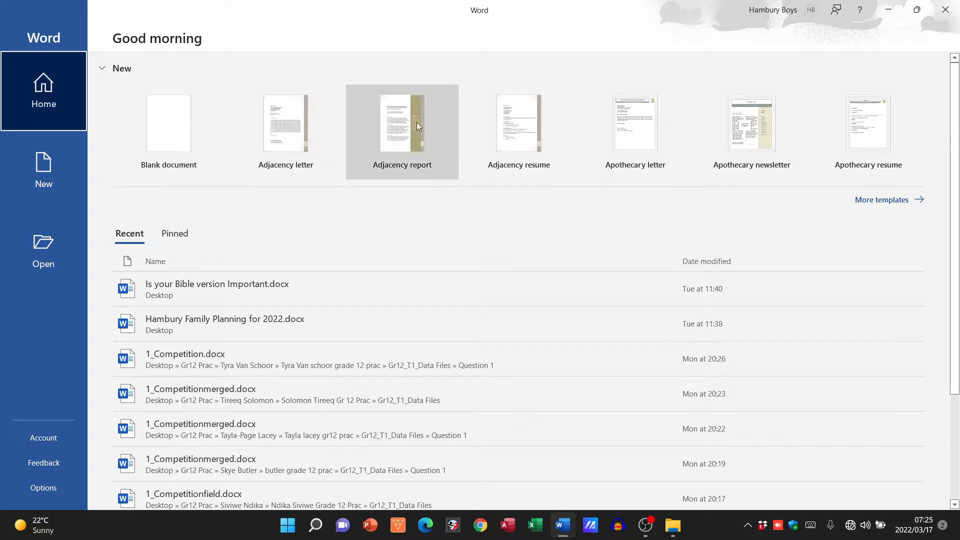
mouse_move(868, 123)
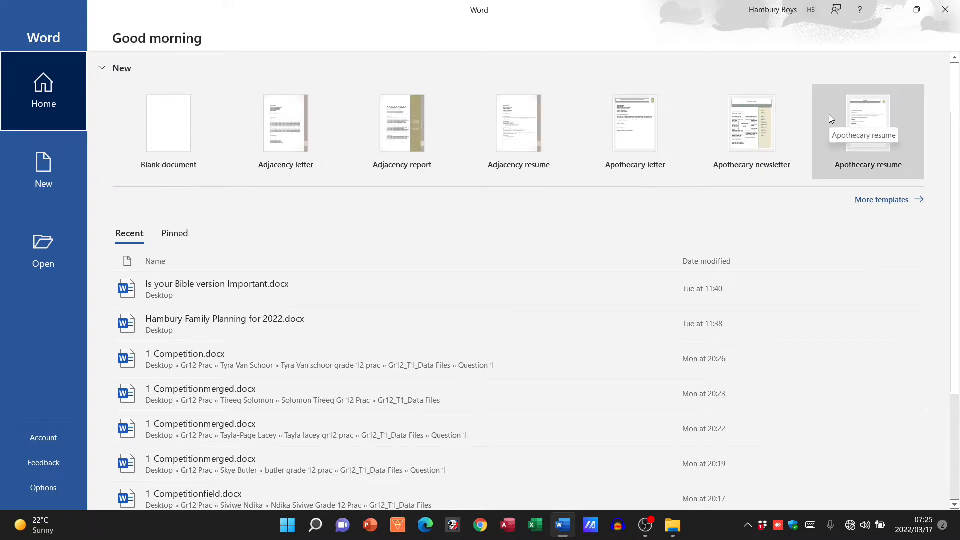
mouse_move(75, 187)
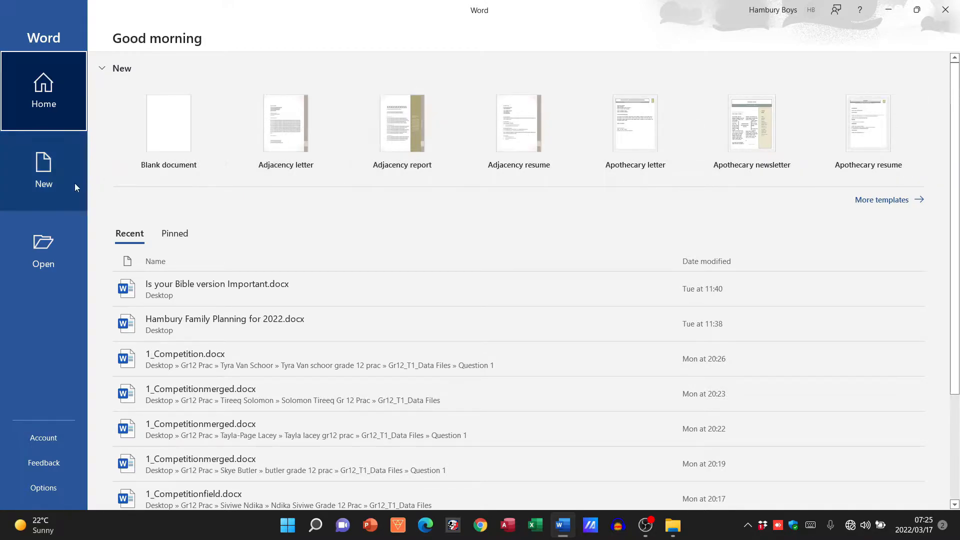
click(43, 171)
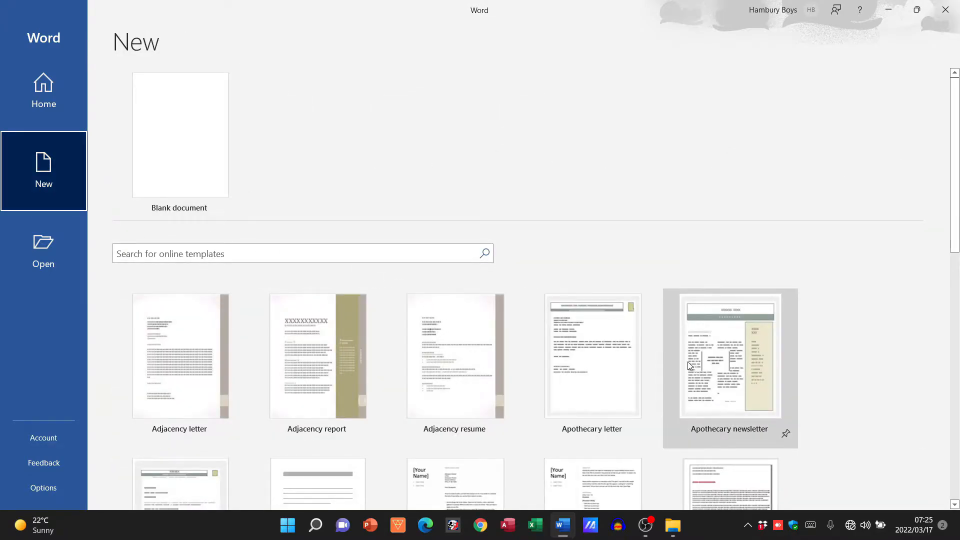
mouse_move(741, 360)
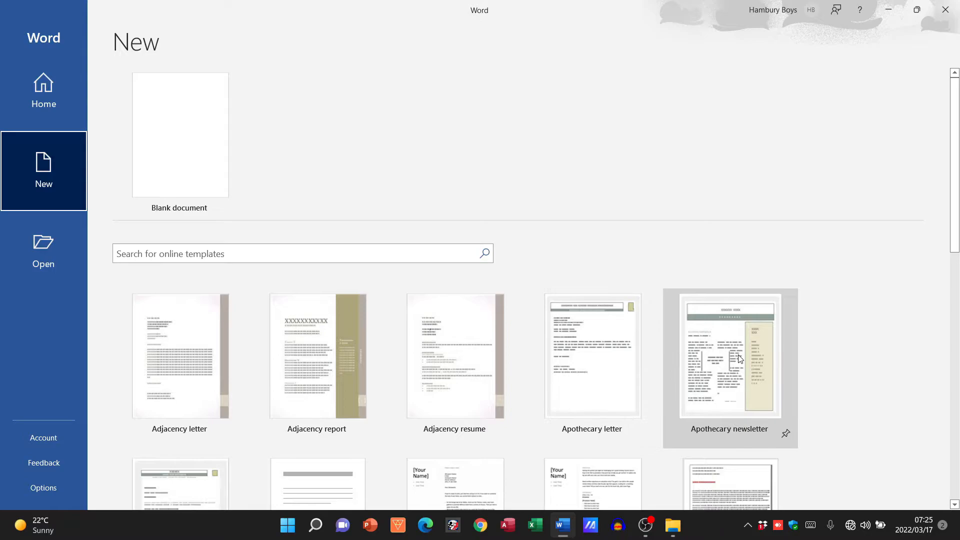
mouse_move(738, 359)
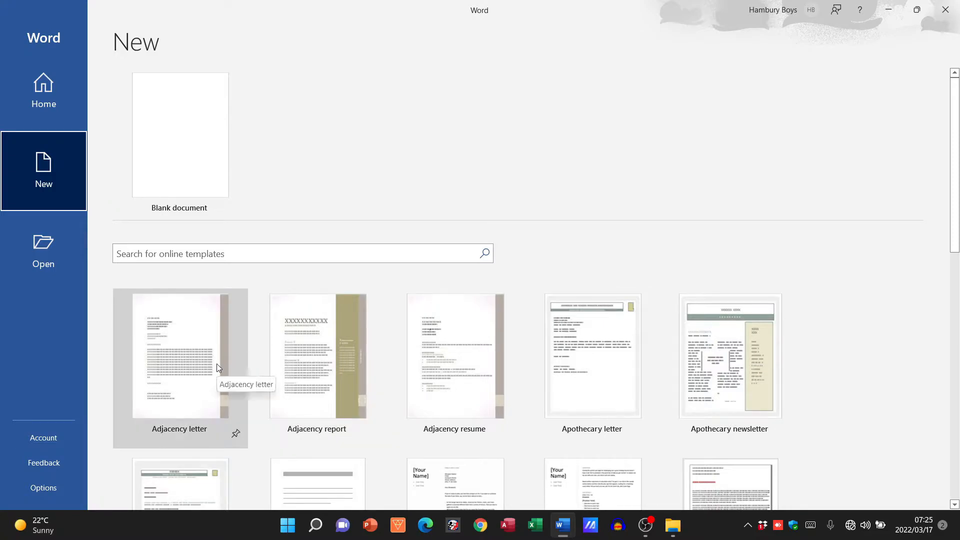
mouse_move(43, 176)
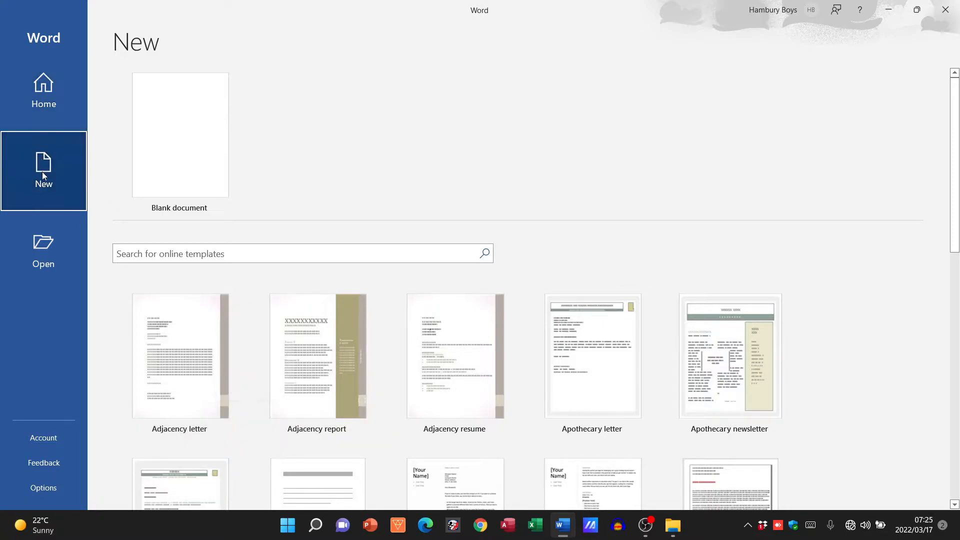
Create Document1 from the Blank document option.
click(180, 135)
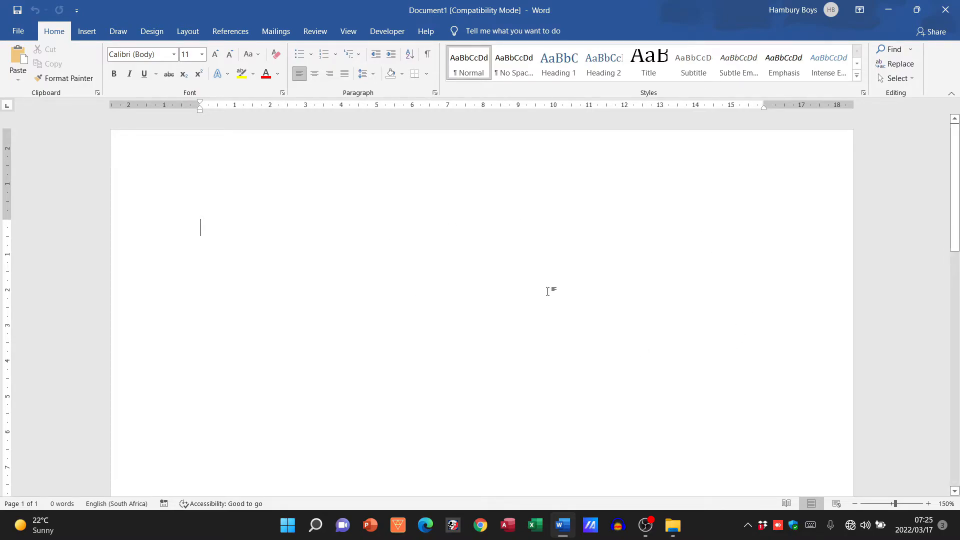
mouse_move(487, 116)
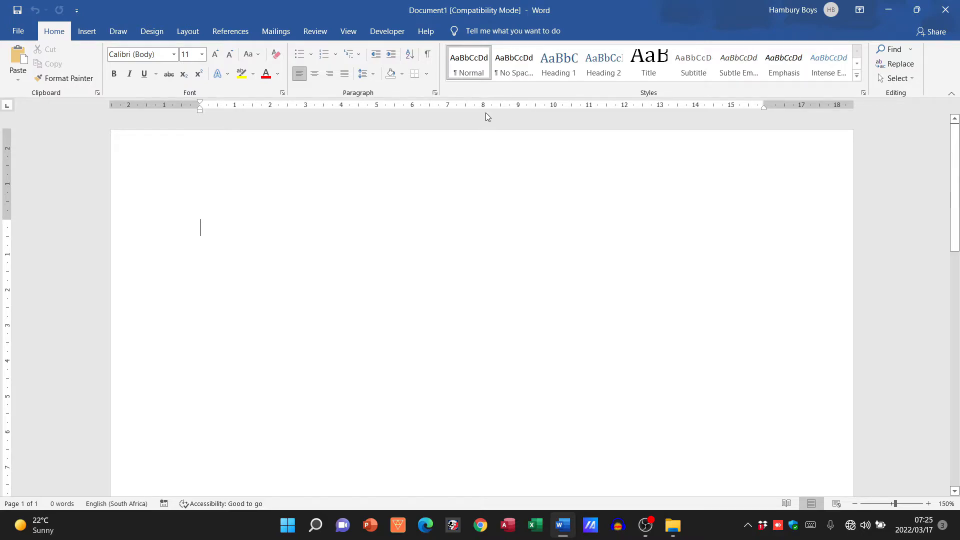
mouse_move(421, 17)
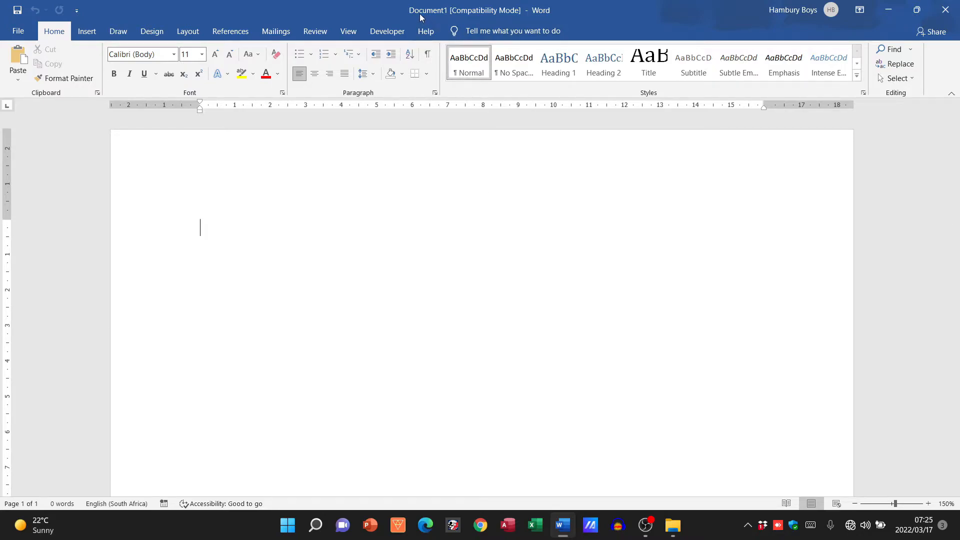
mouse_move(444, 22)
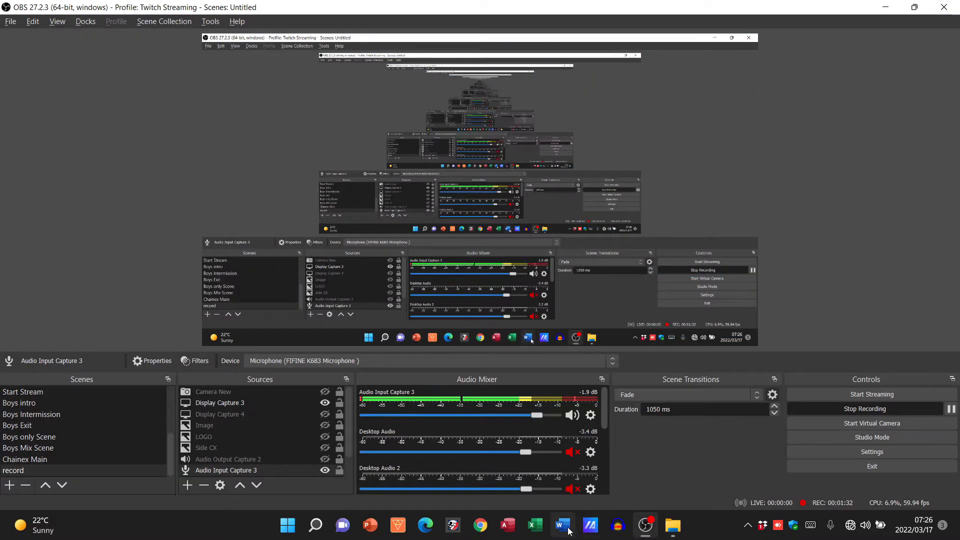
Return to Word, create another blank document and place the cursor on its page.
click(560, 526)
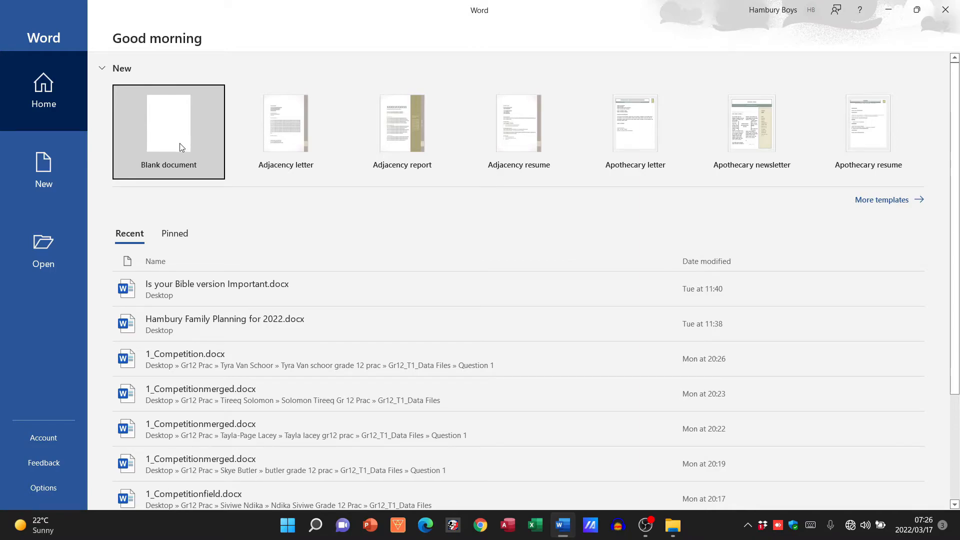
click(44, 172)
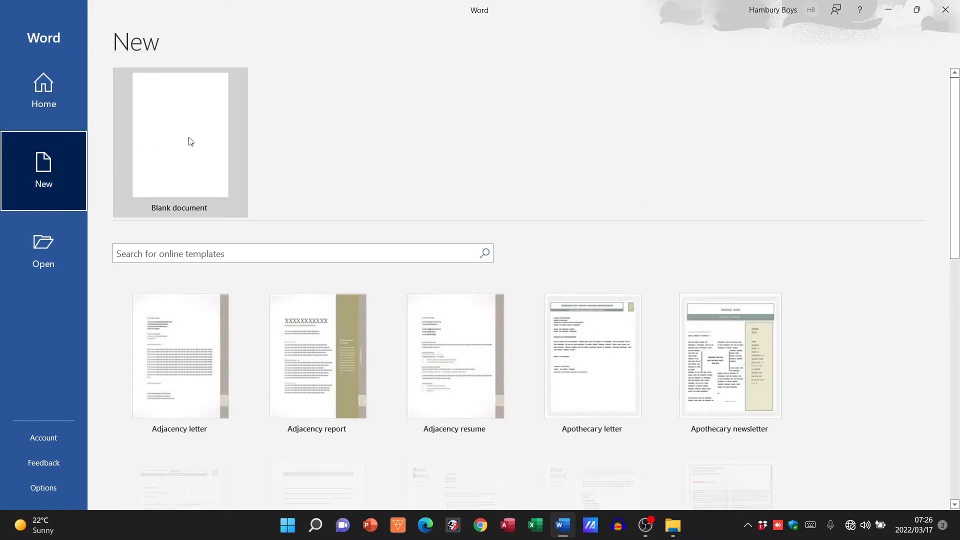
click(180, 133)
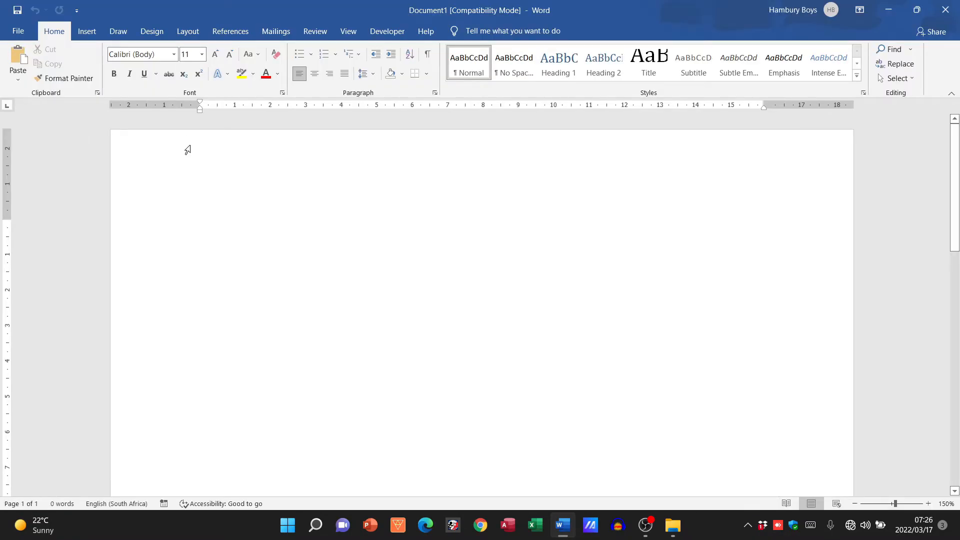
click(200, 227)
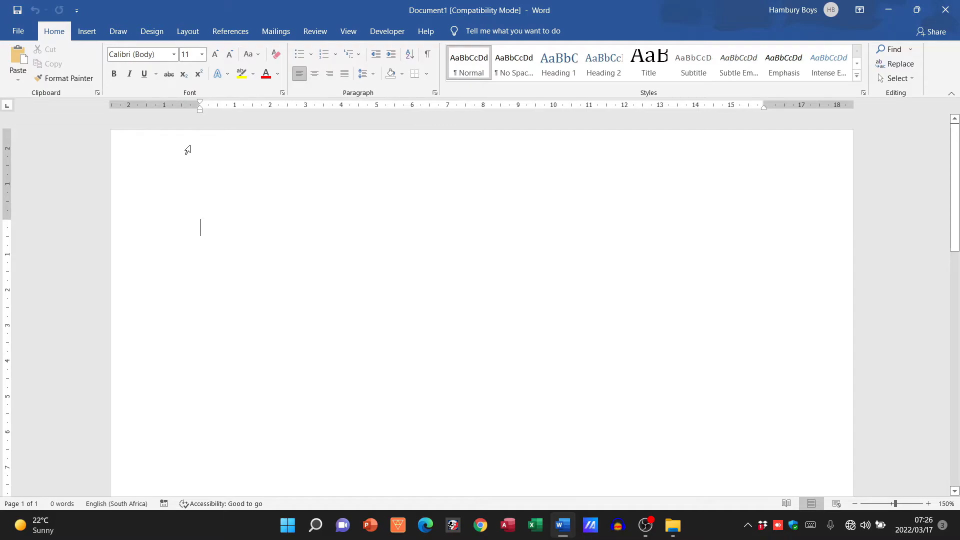
Type placeholder lines such as 'Kjasnfkjsnd fsdn kfjds n' and 'kgfmxh ilgm xfhlgm hlxgmlngl xg'.
text(Kjasnfkjsnd fsdn kfjds nlgjfgjnxd fjngdfn gjxdfngf)
text(Xfghgfj  jglk xfmhlkm glfmlhx)
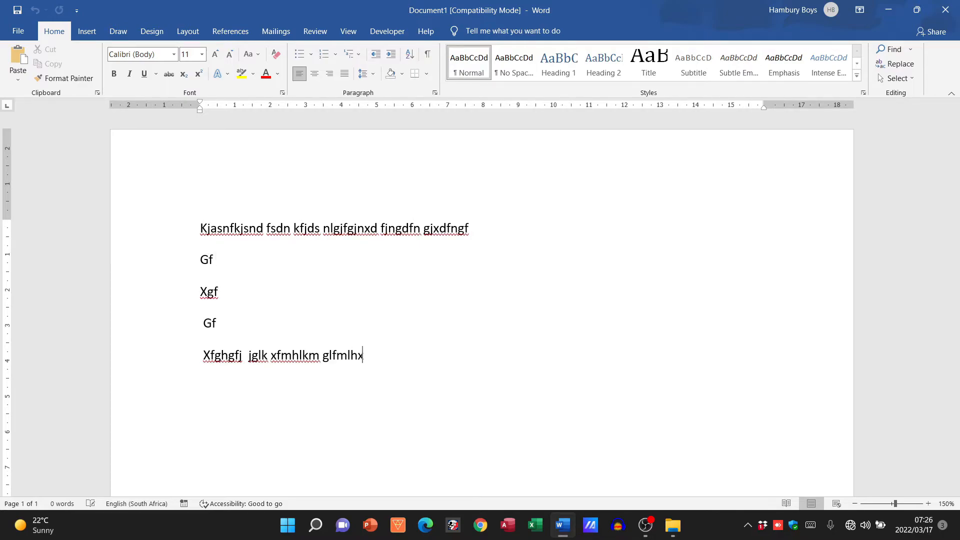
text(kgfmxh ilgm xfhlgm hlxgmlngl xg)
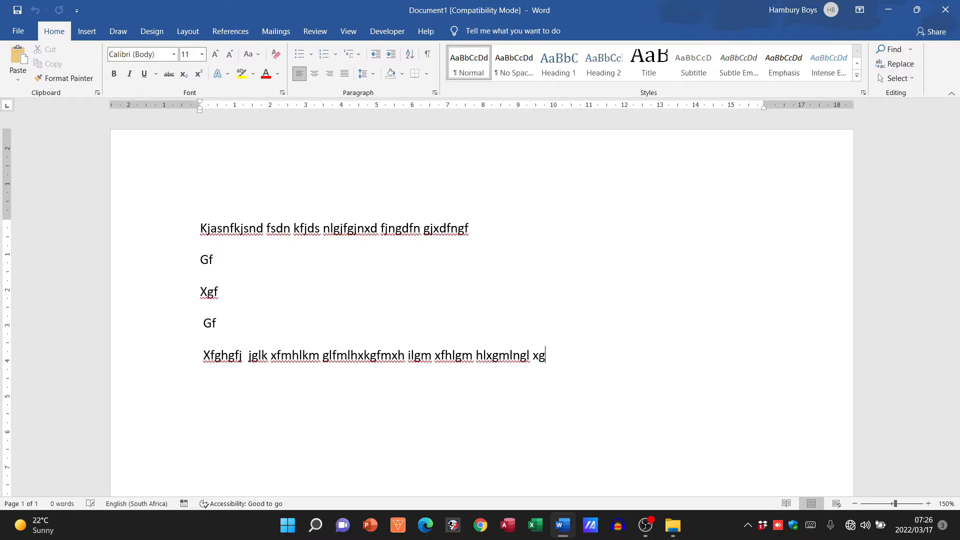
text(Hfxg)
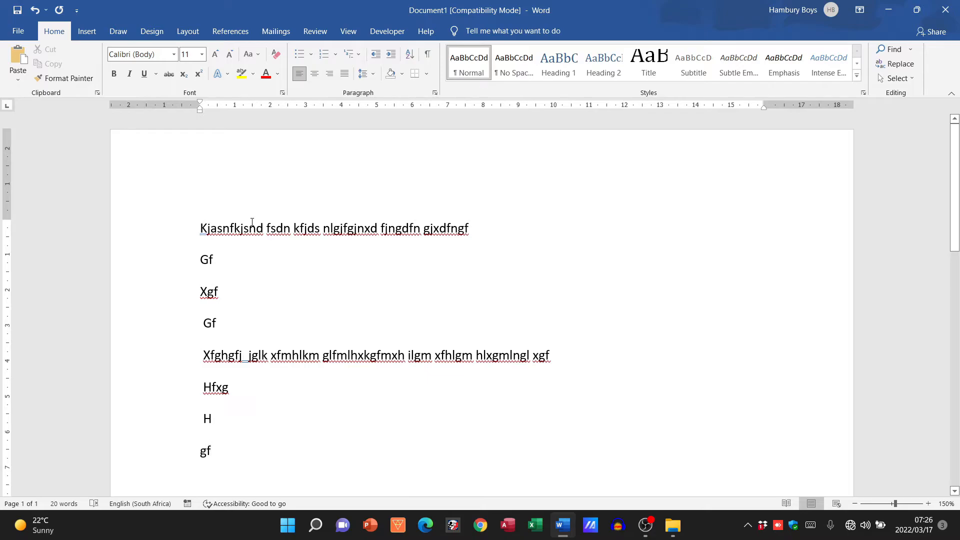
Bold the opening two words and apply yellow highlight to the fifth-line phrase.
click(212, 451)
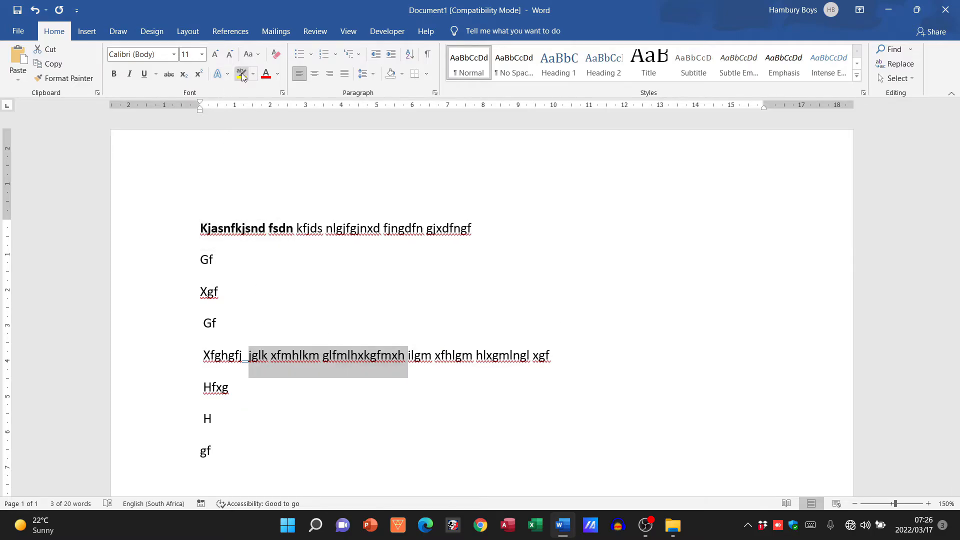
click(241, 74)
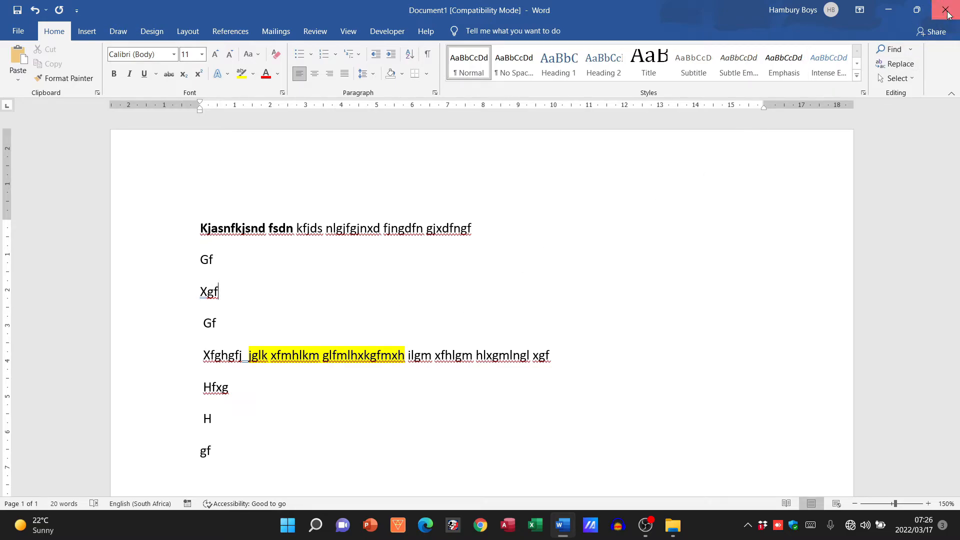
Close Word, choose Save, reject the certificate, dismiss the error, and pick another location.
click(948, 10)
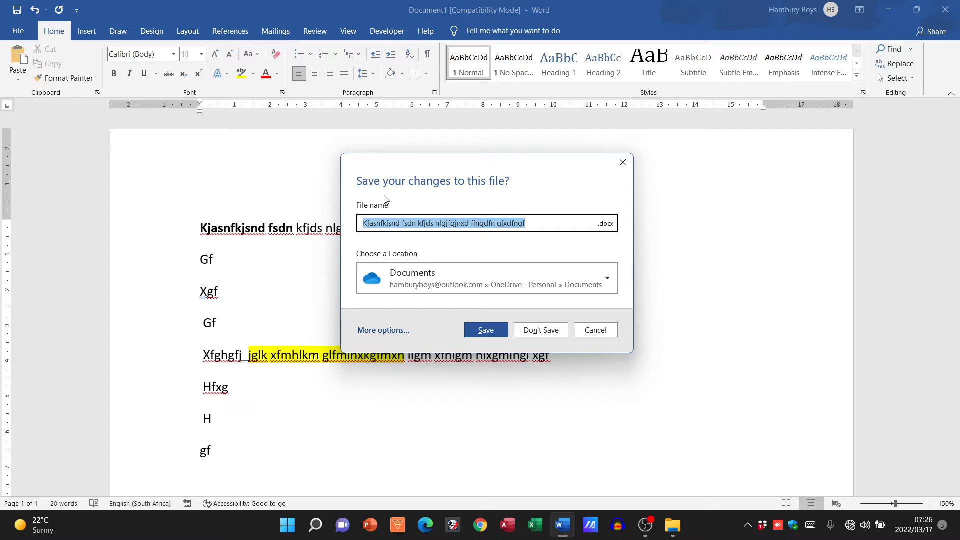
mouse_move(491, 196)
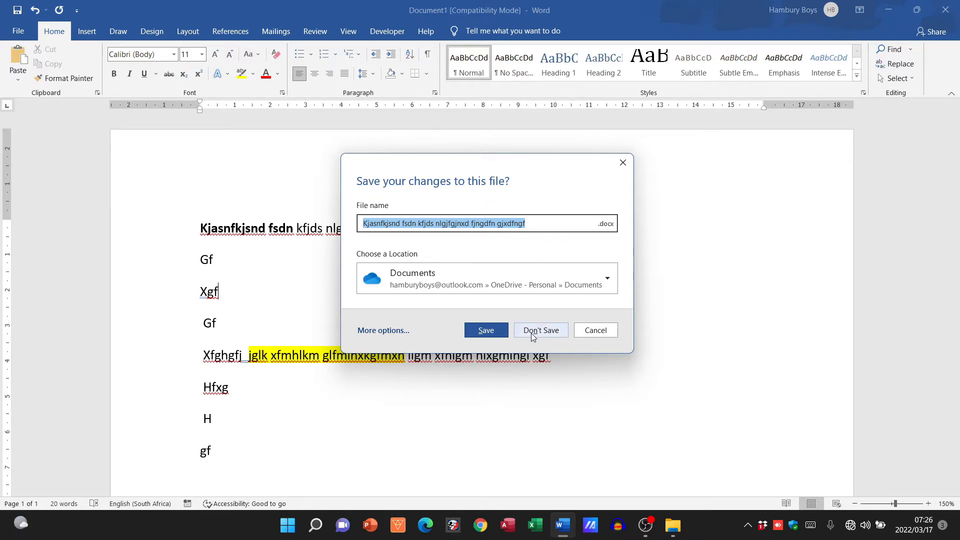
mouse_move(486, 330)
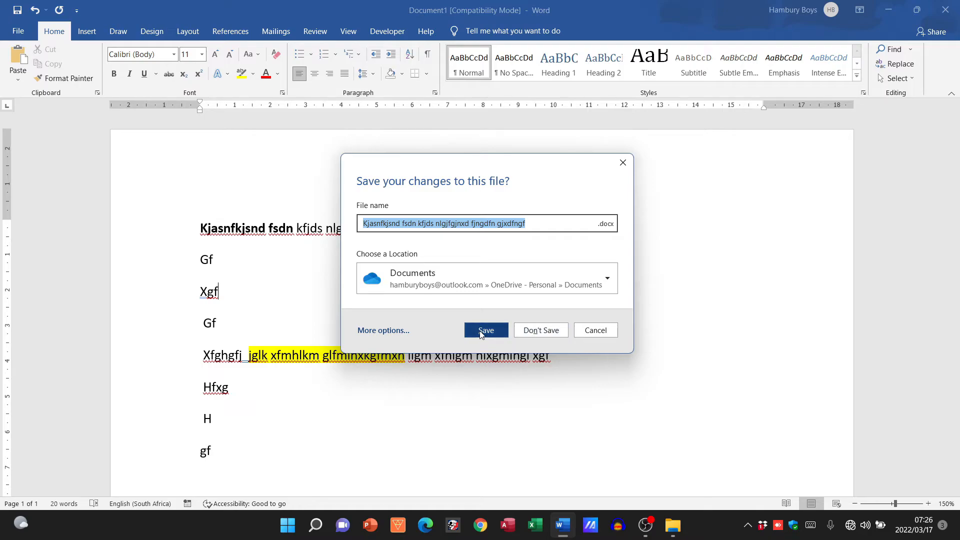
click(486, 331)
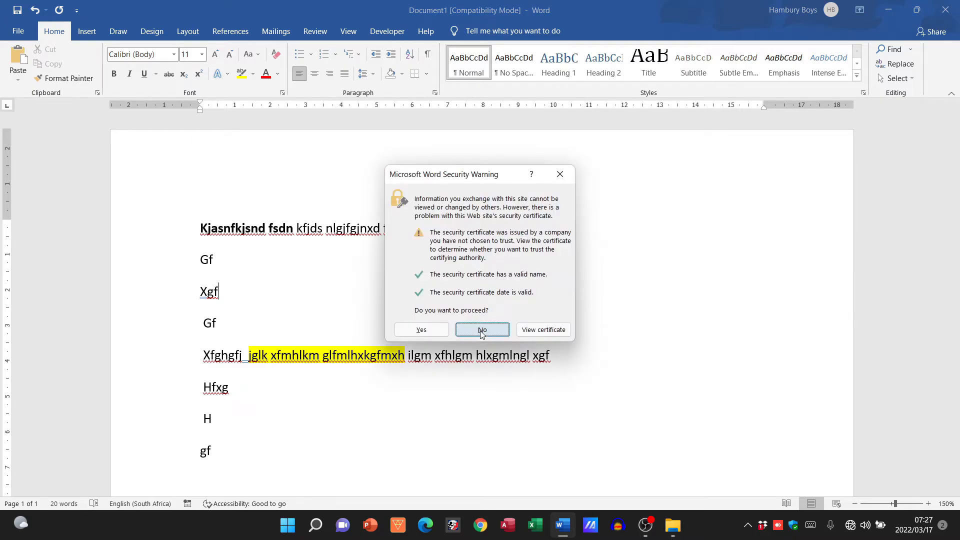
click(483, 329)
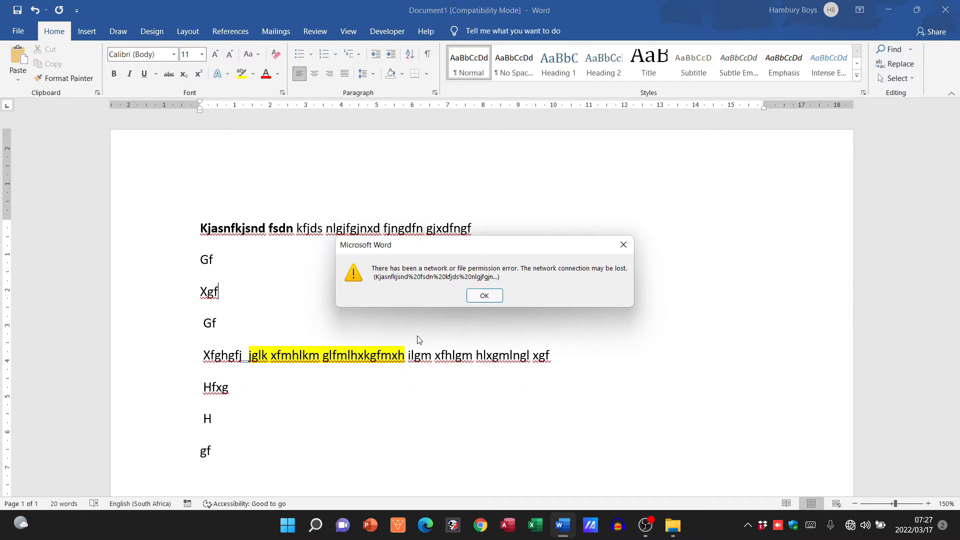
click(483, 295)
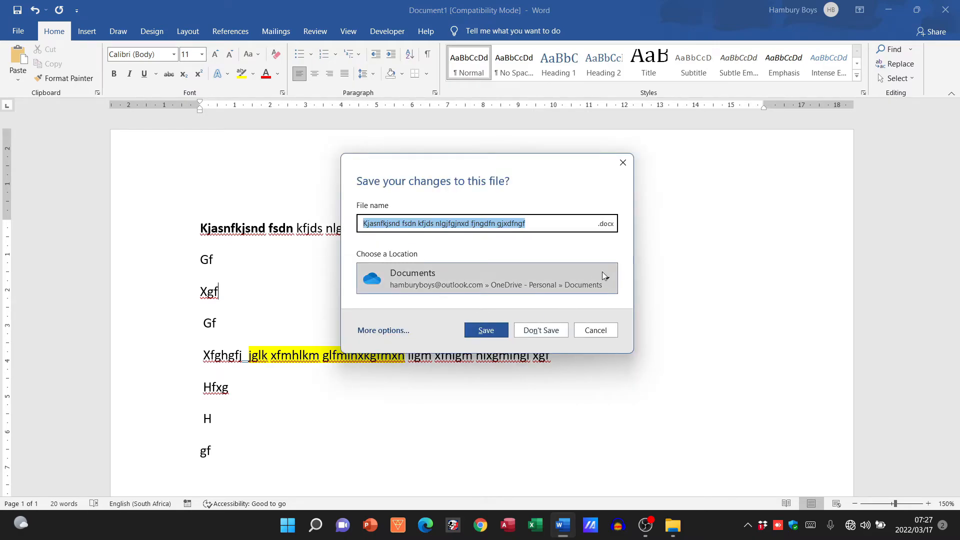
click(606, 278)
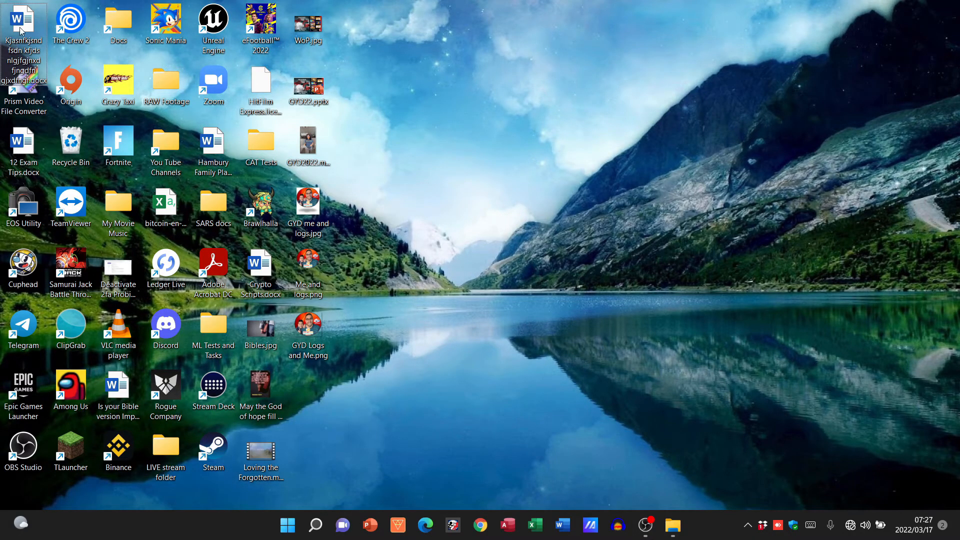
Double-click the saved .docx file on the desktop to reopen it.
double_click(23, 25)
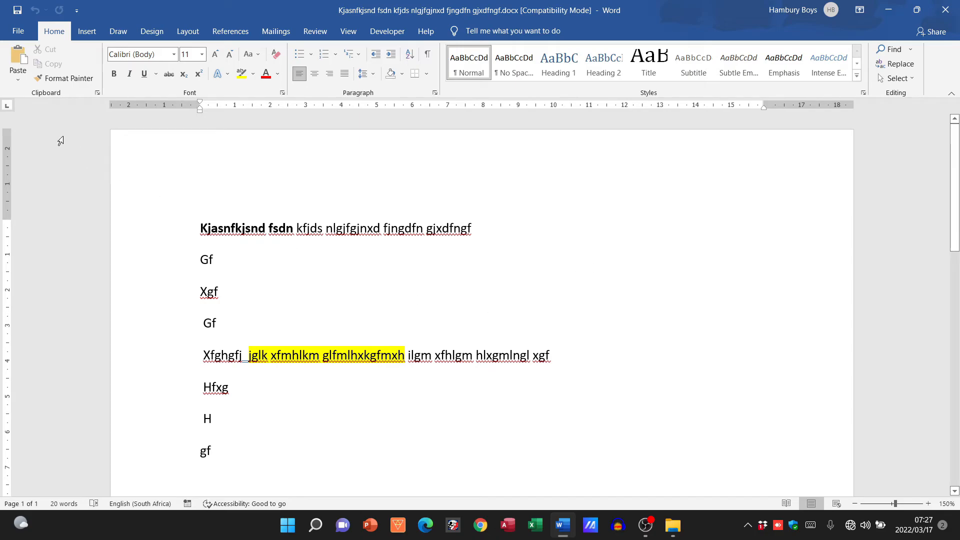
Open the Save As browse window from File > Save As > This PC.
click(18, 30)
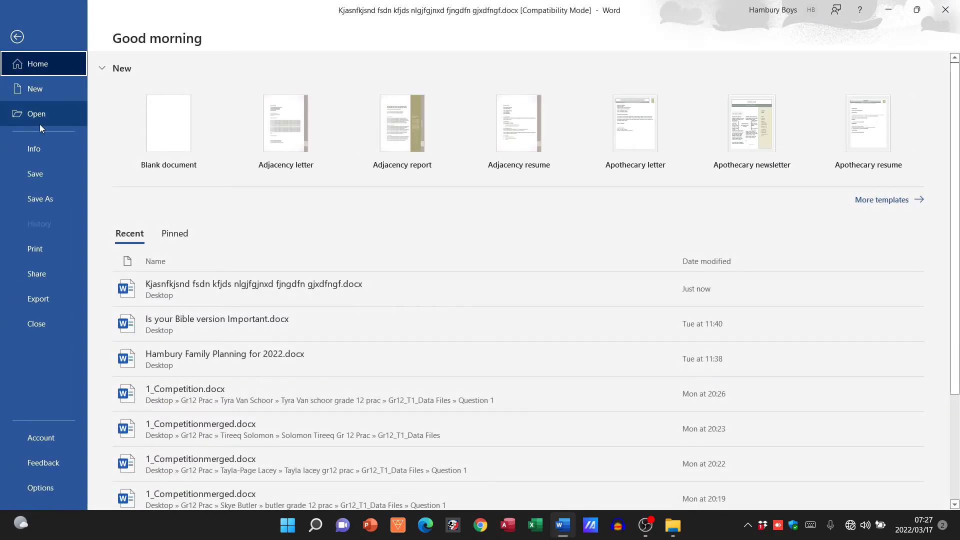
mouse_move(40, 199)
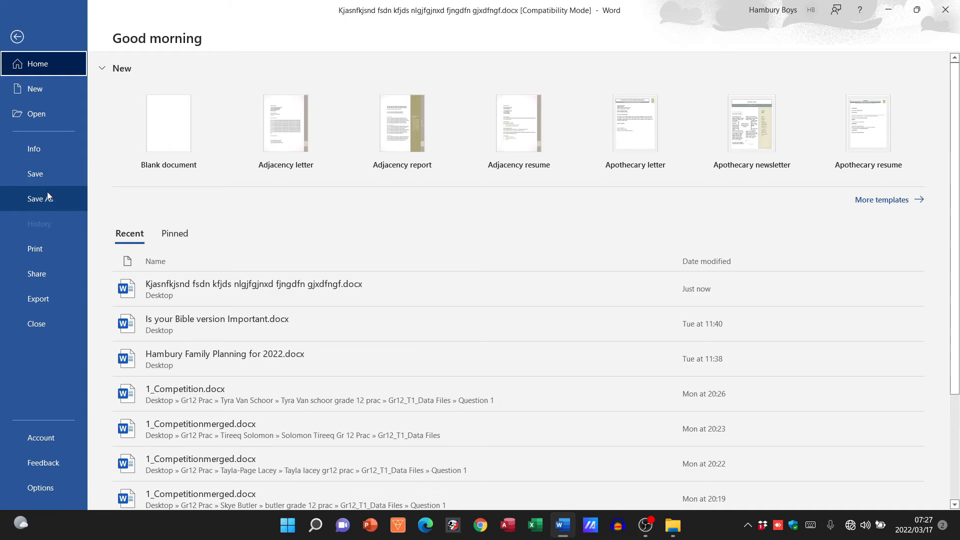
click(40, 199)
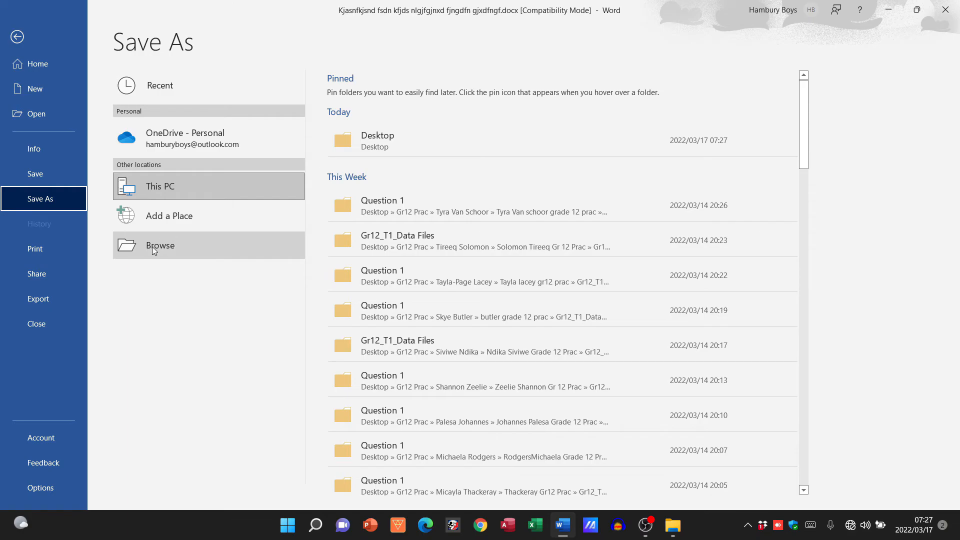
click(160, 245)
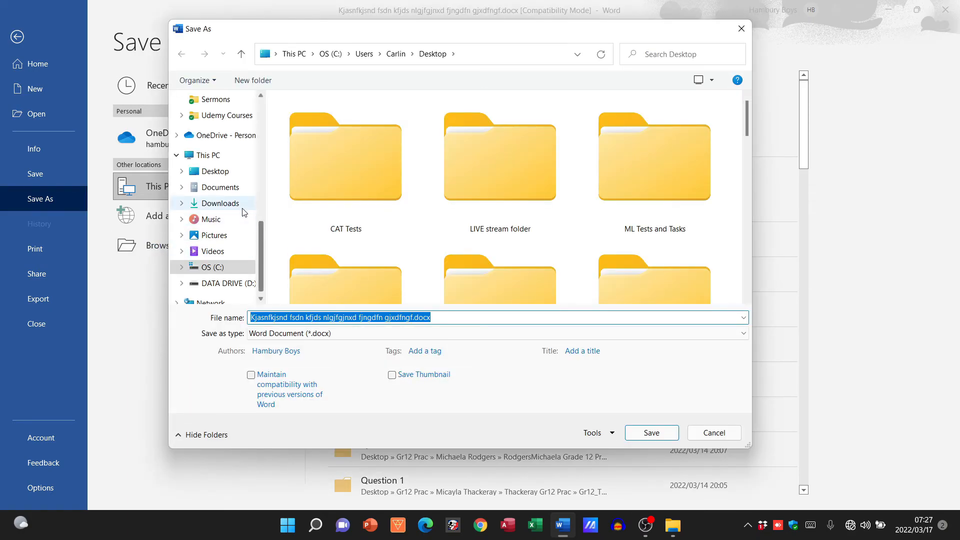
Go to Desktop, open the LIVE stream folder, and save the document there.
click(215, 171)
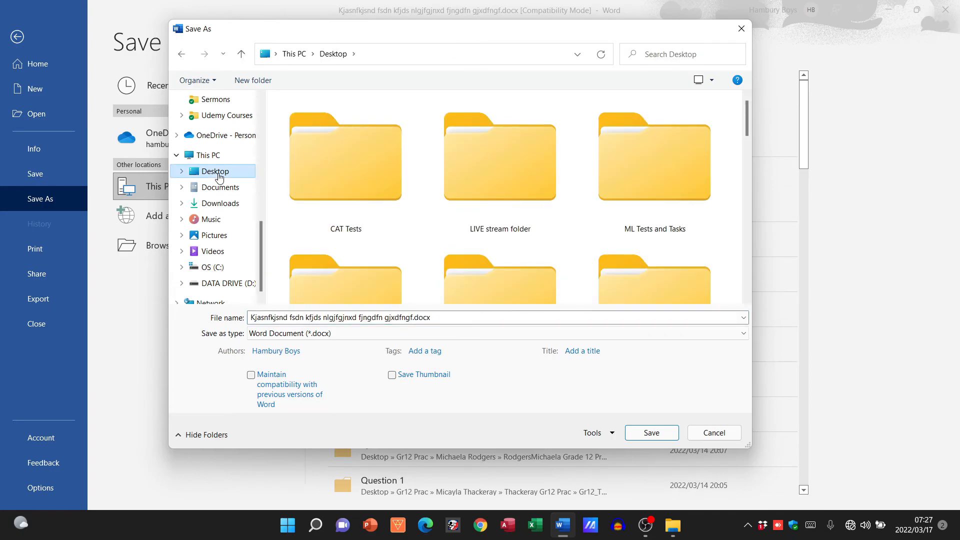
click(344, 157)
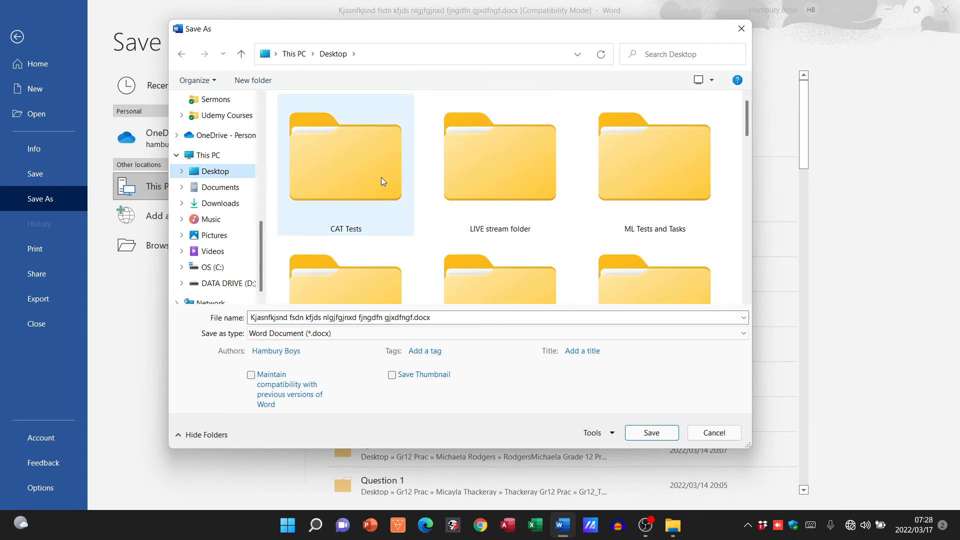
double_click(499, 157)
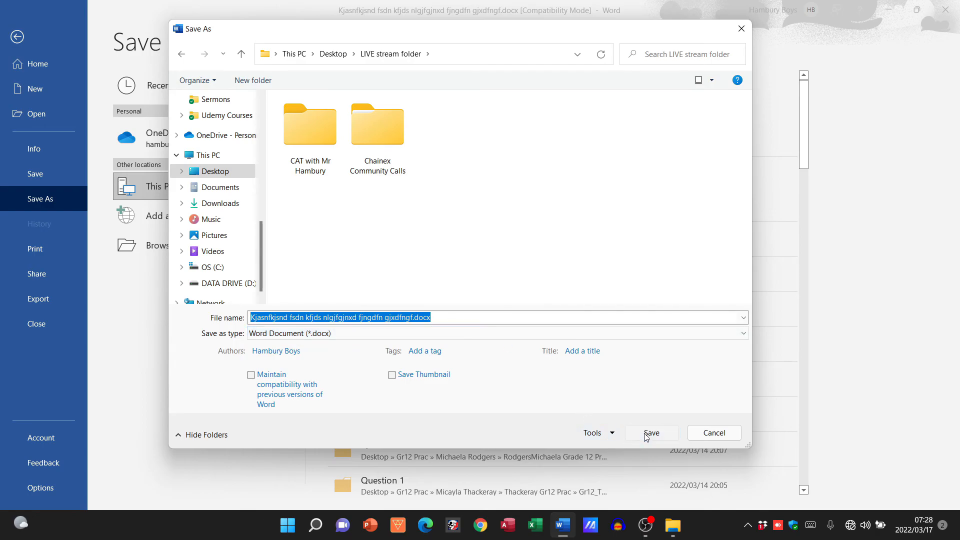
click(651, 433)
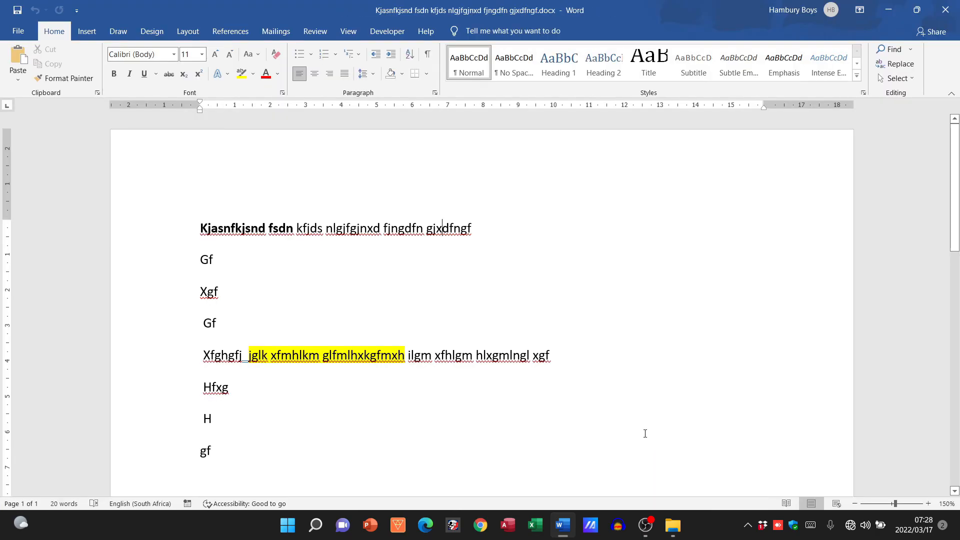